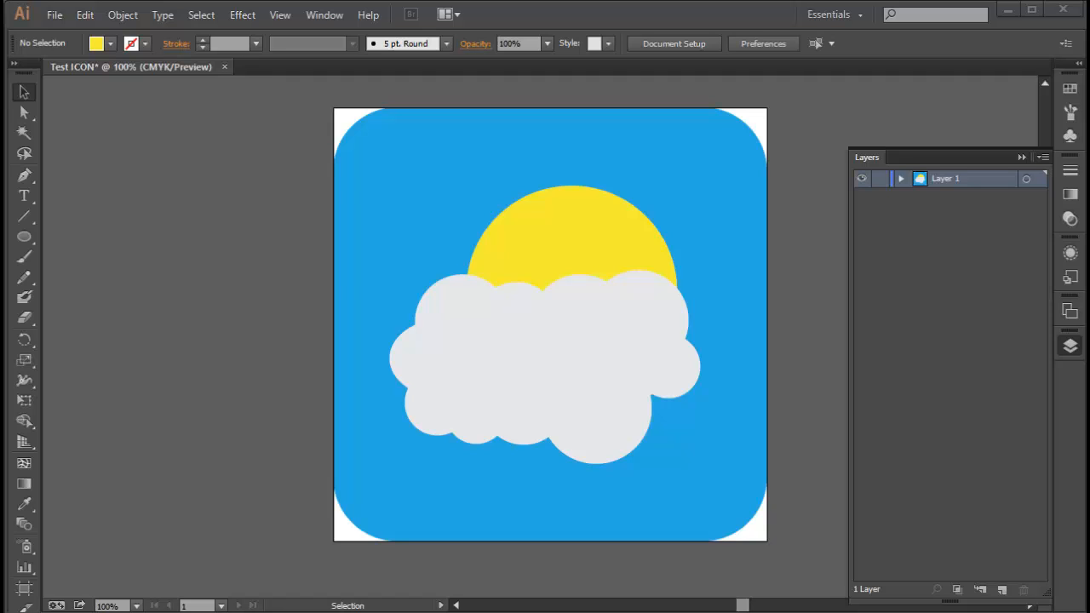
pyautogui.moveTo(835, 378)
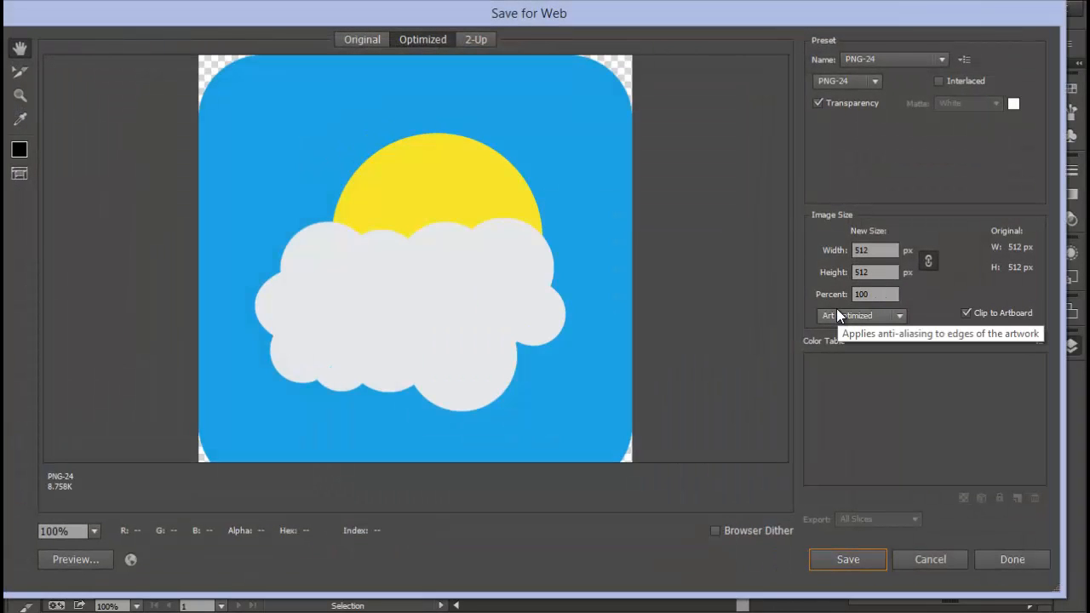
pyautogui.moveTo(943, 560)
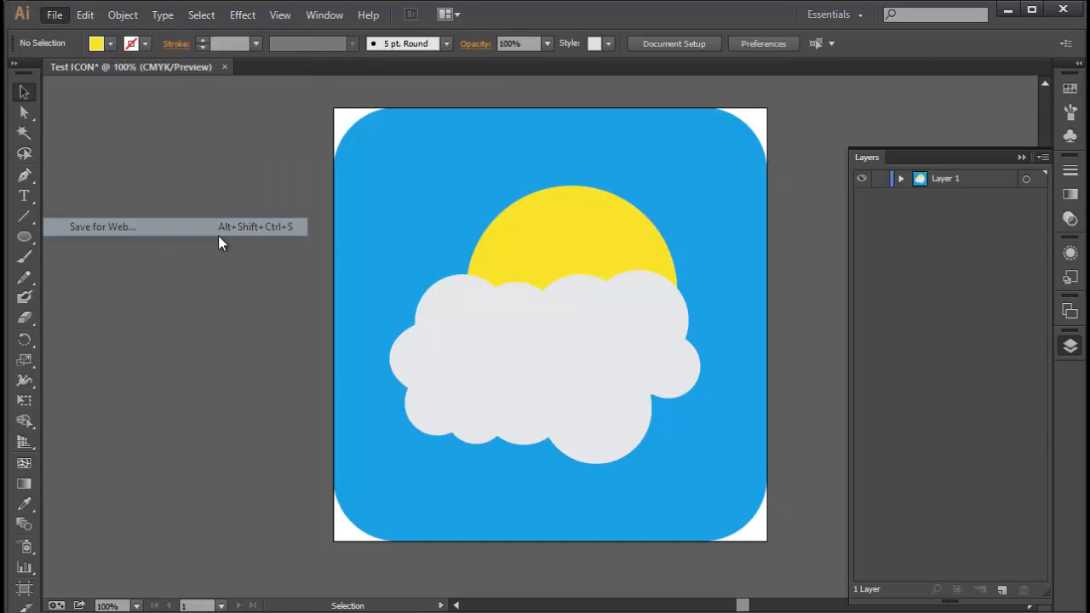
# Open Save for Web for the sun-and-cloud icon, previewing a 512×512 PNG-24.
pyautogui.click(102, 227)
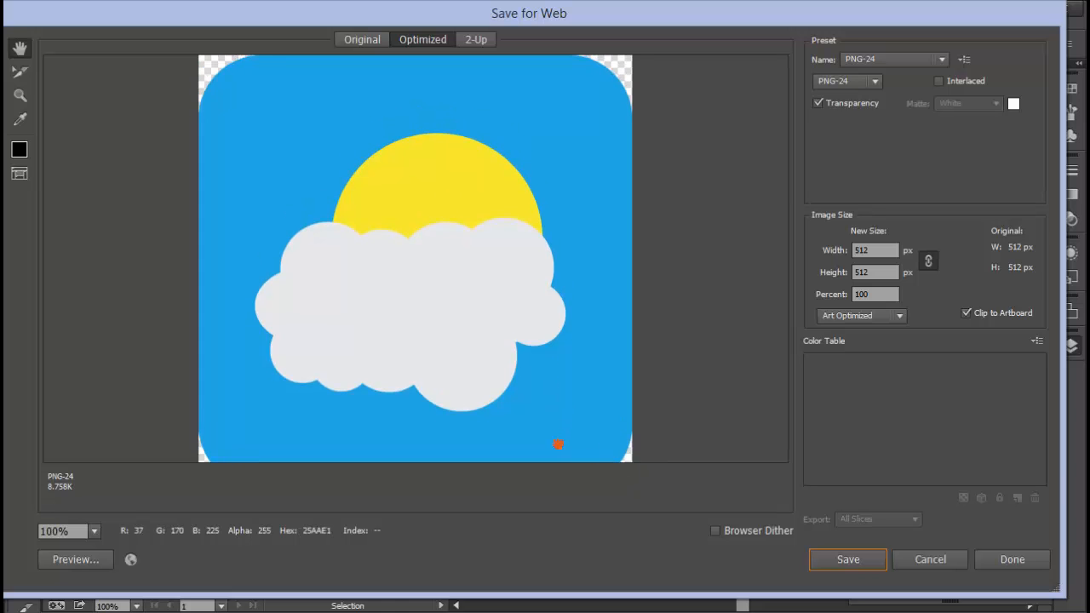
pyautogui.moveTo(931, 559)
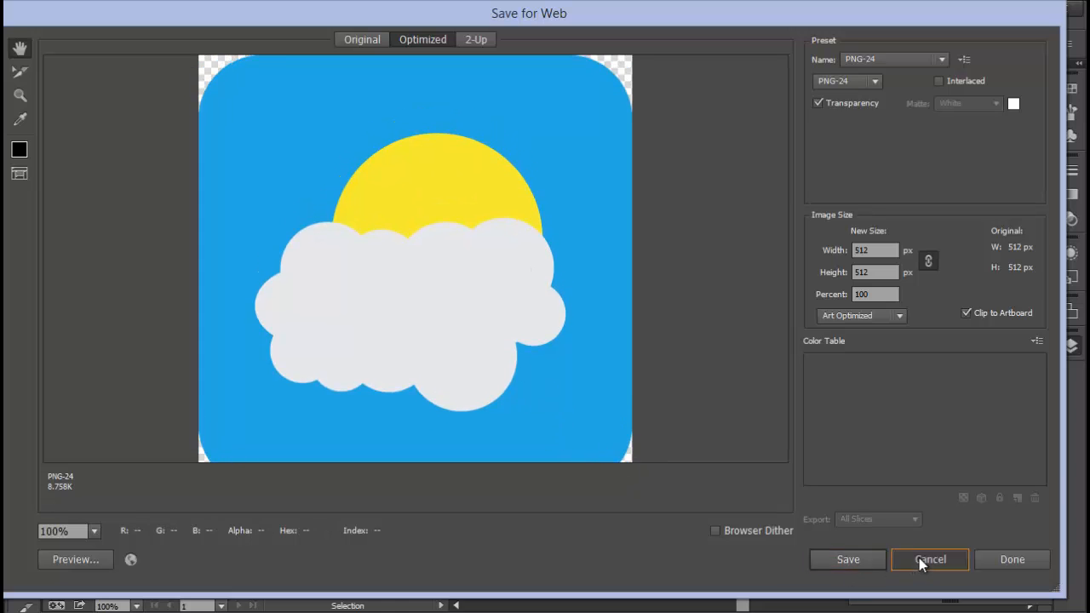
# Cancel the Save for Web dialog without exporting and reopen the File menu.
pyautogui.click(929, 560)
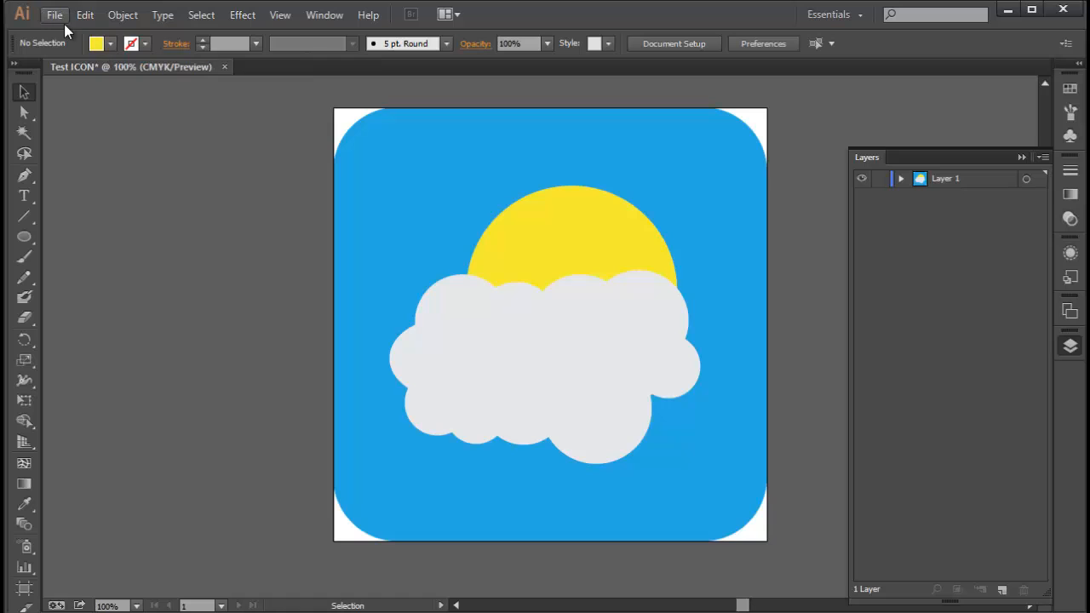
pyautogui.click(53, 15)
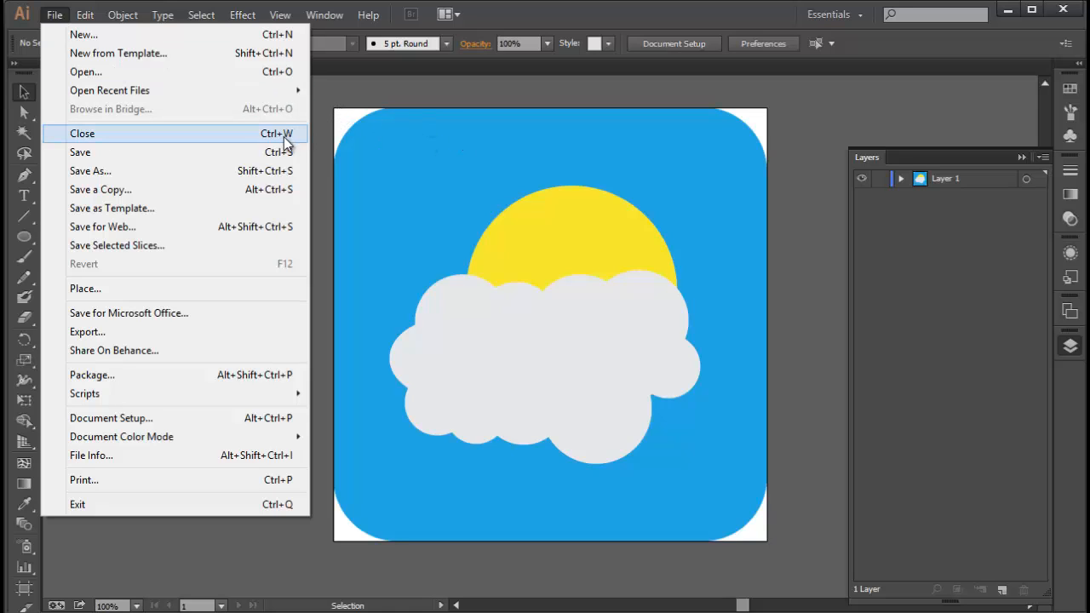
pyautogui.moveTo(250, 227)
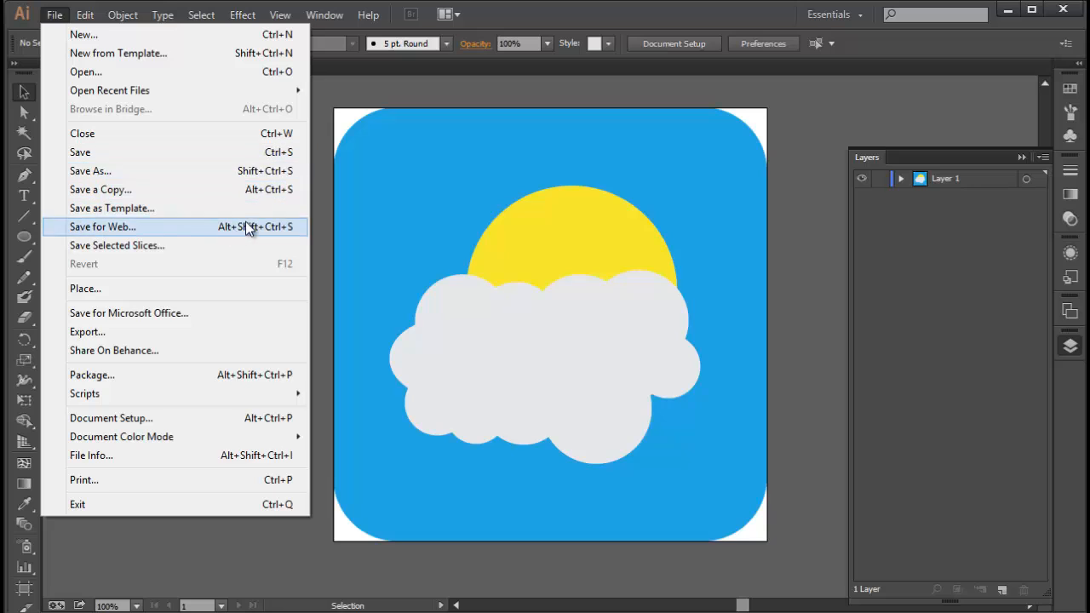
pyautogui.moveTo(237, 233)
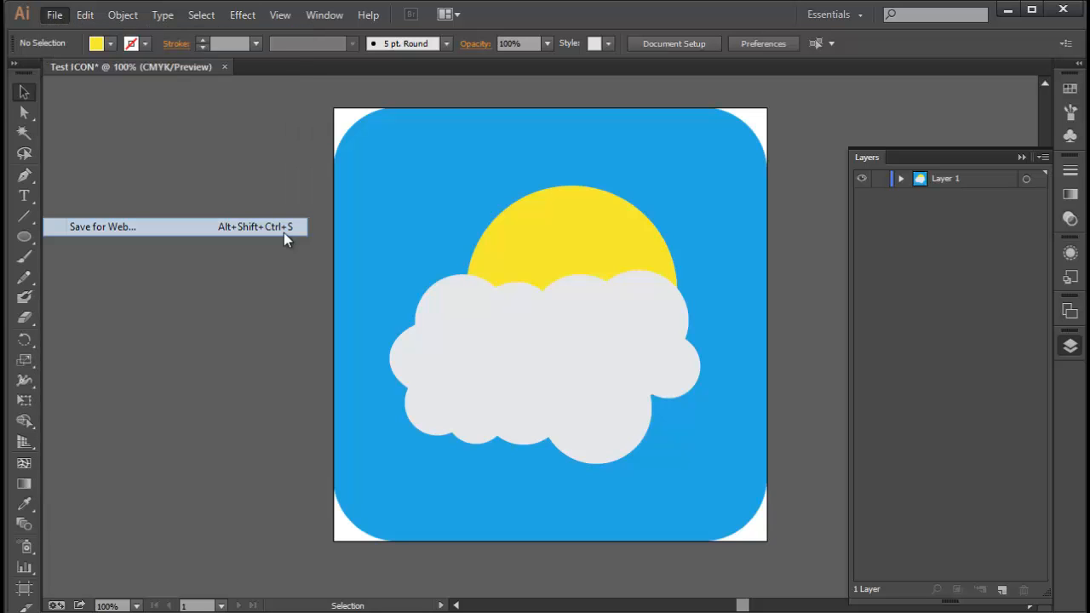
# Reopen Save for Web and resize the PNG-24 export to 100 × 100 pixels.
pyautogui.click(103, 227)
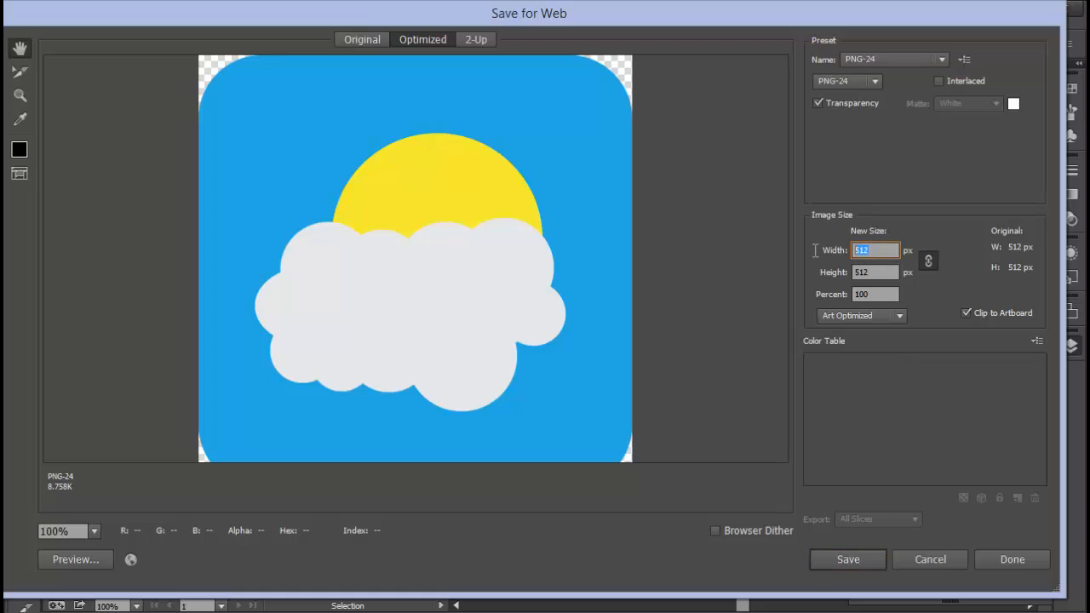
pyautogui.moveTo(958, 356)
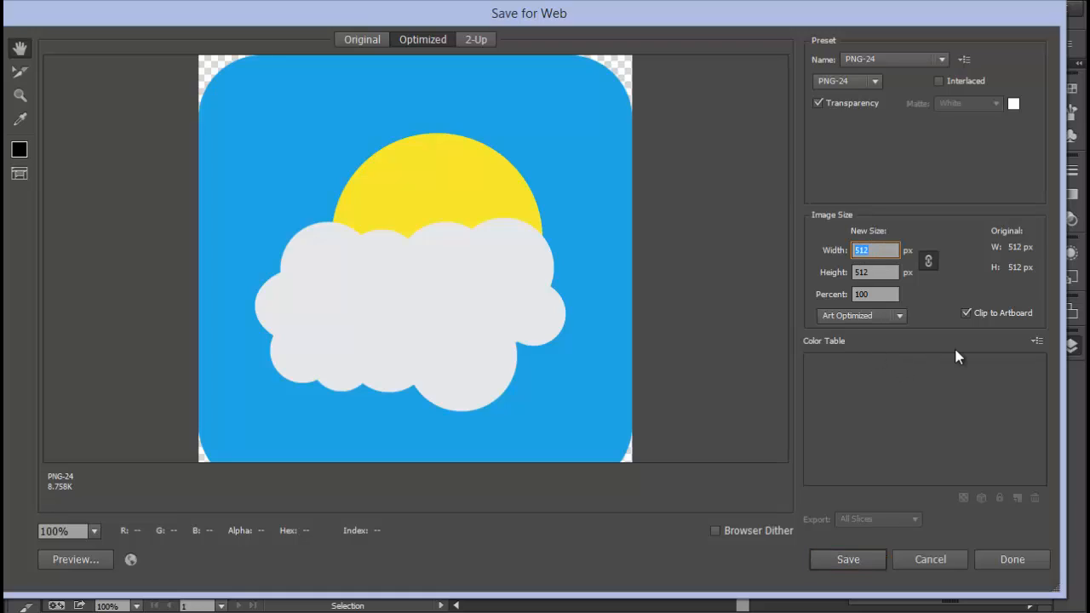
pyautogui.write('1024')
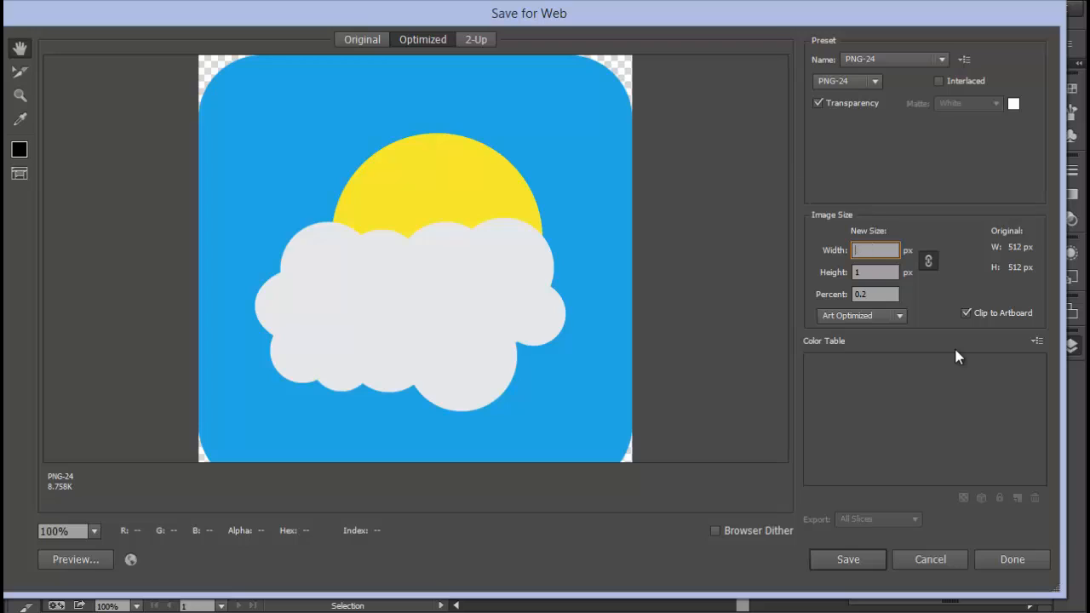
pyautogui.write('100')
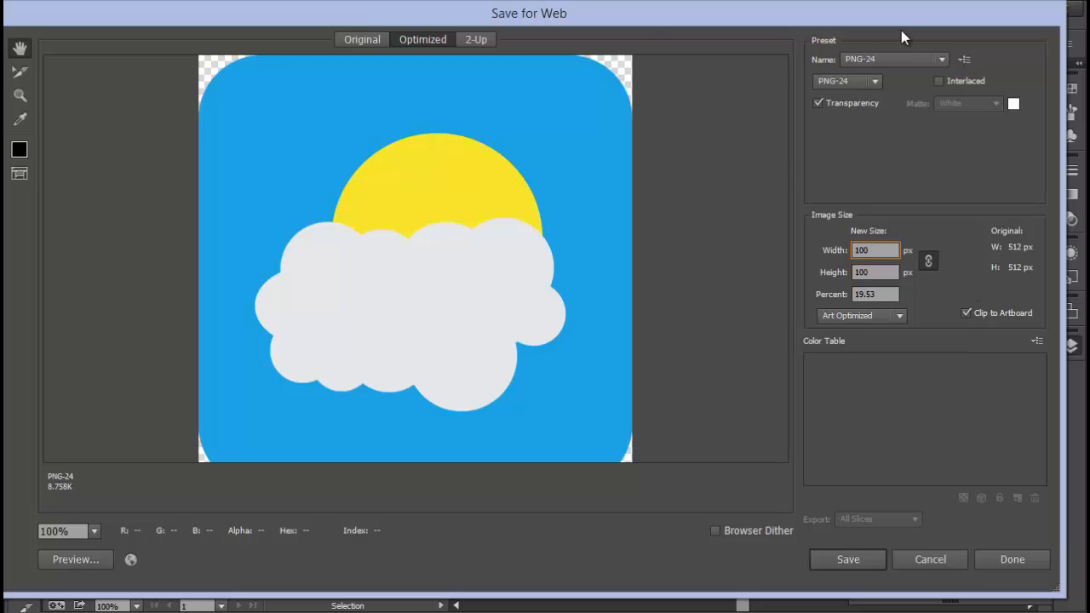
pyautogui.moveTo(892, 464)
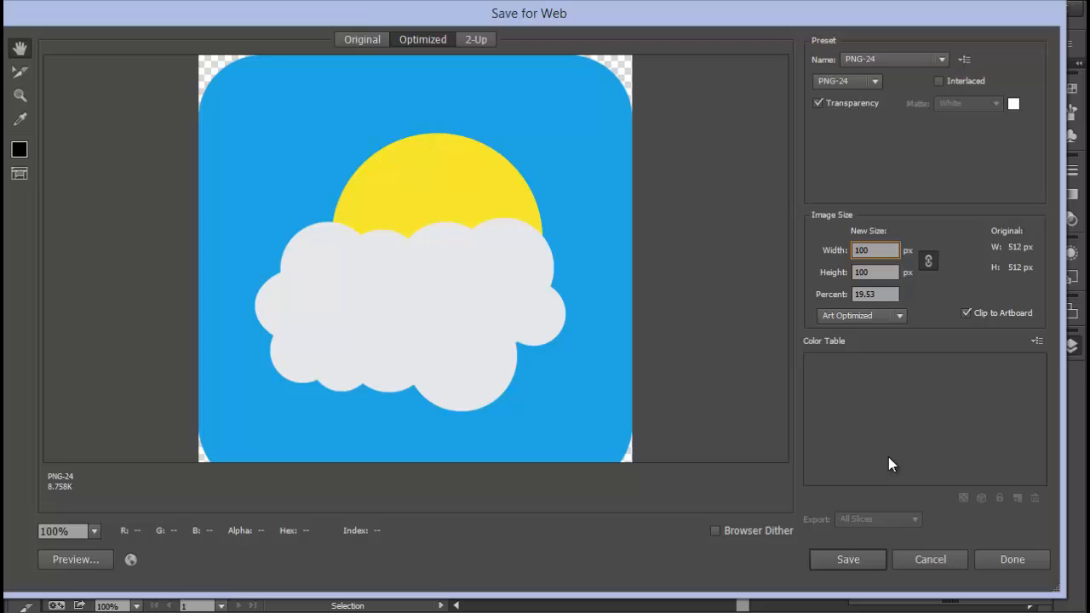
pyautogui.moveTo(895, 260)
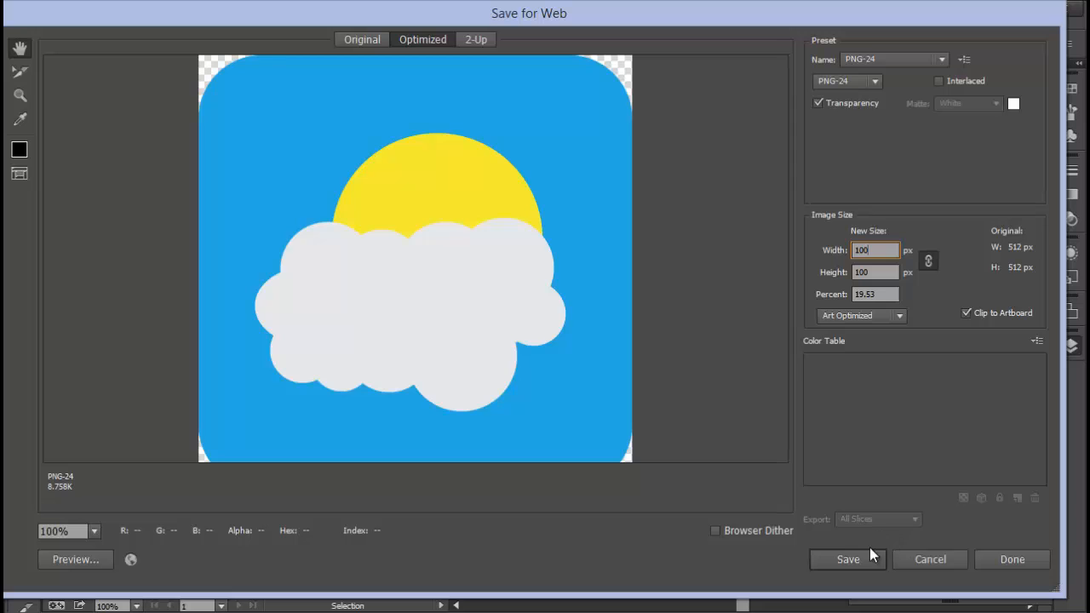
pyautogui.click(847, 560)
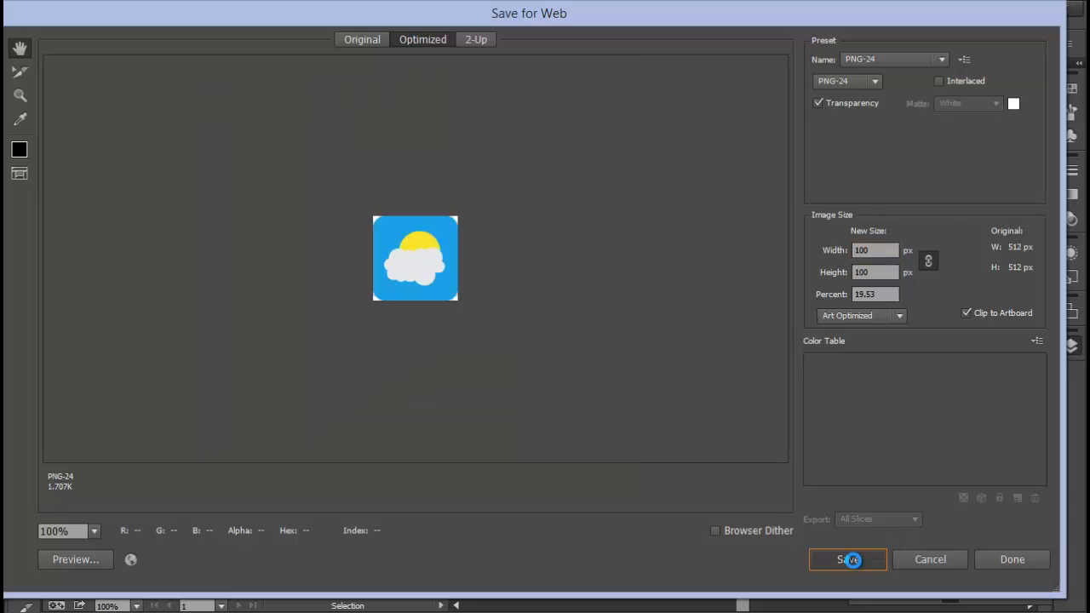
# Save the 100-pixel PNG as Test-ICON in the Orange Art files folder.
pyautogui.click(848, 560)
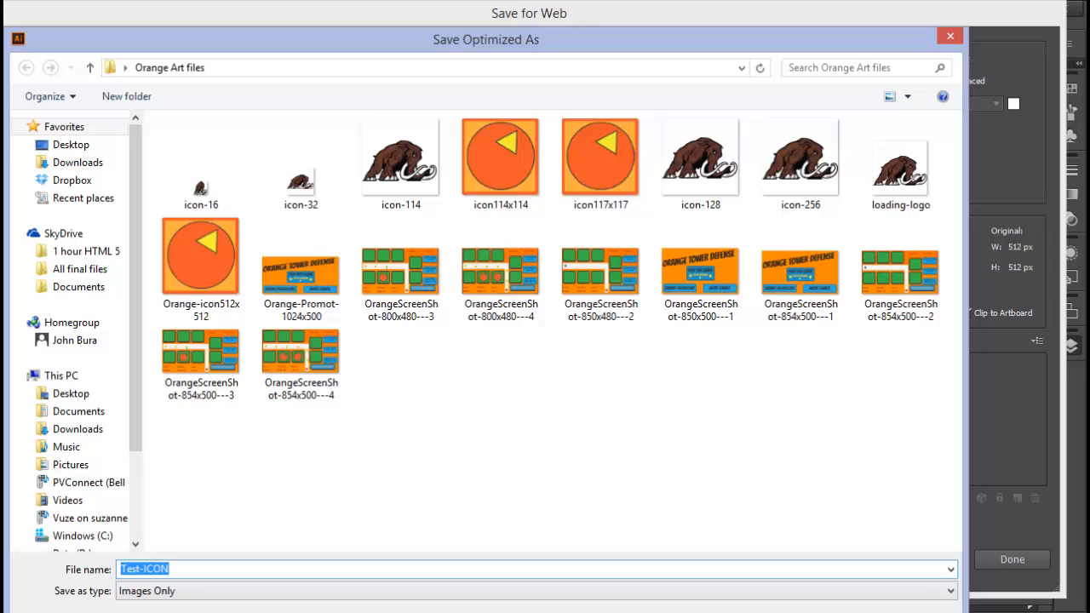
pyautogui.click(1012, 560)
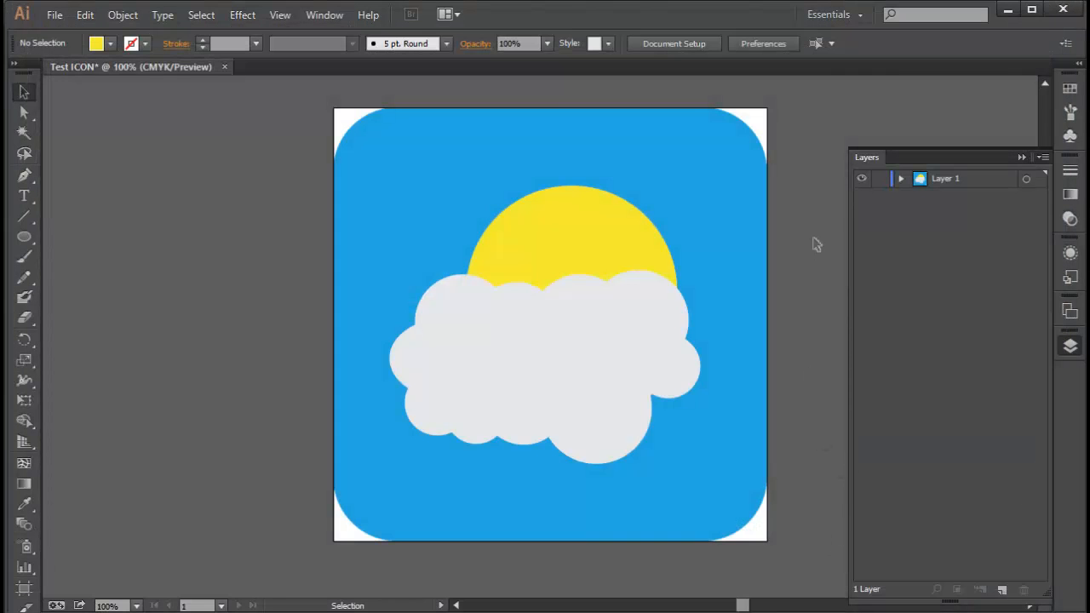